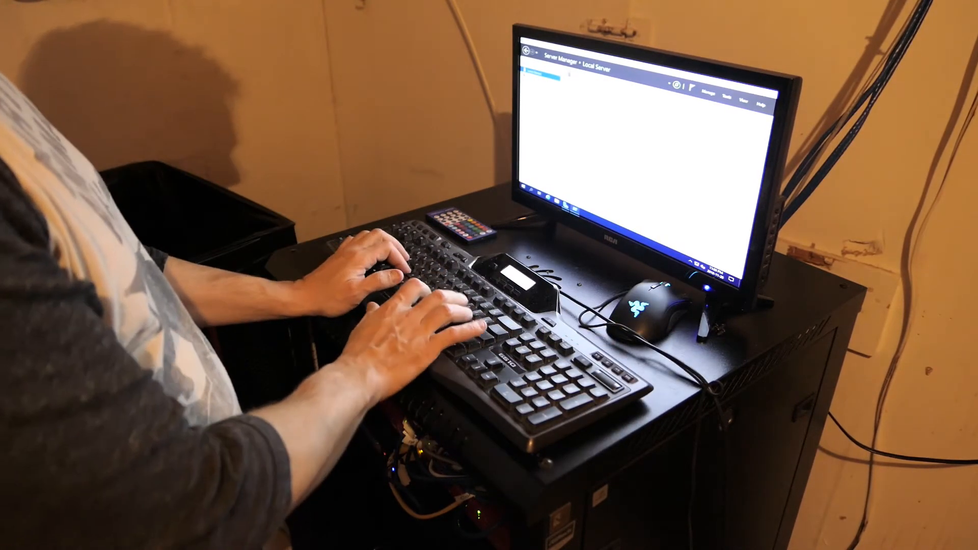
{"action": "type", "text": "command"}
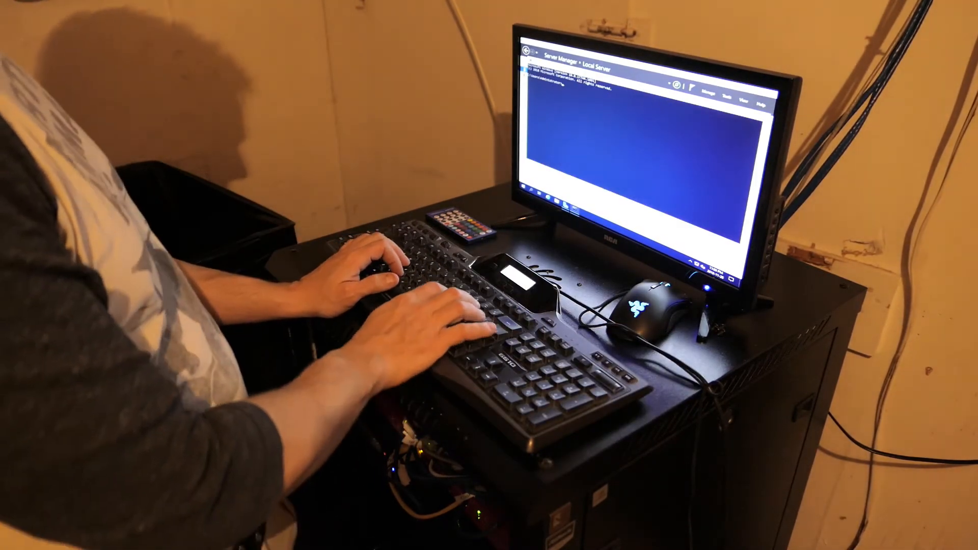